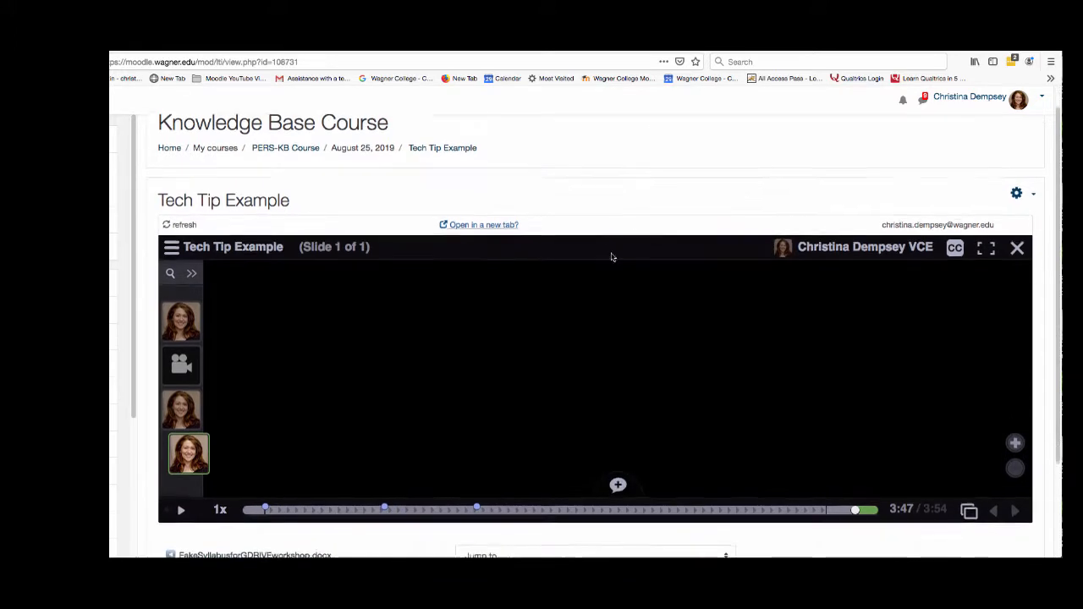
{"action": "mouse_move", "coordinate": [181, 364]}
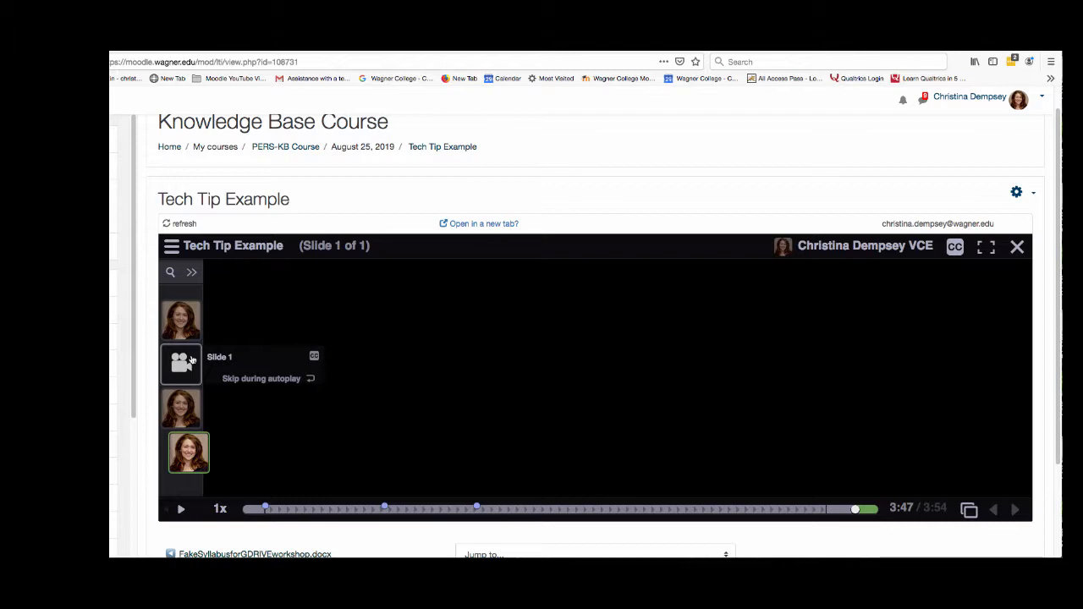
Step: Start the slide's central video playing from the beginning via the player's bottom-bar play button
{"action": "left_click", "coordinate": [180, 508]}
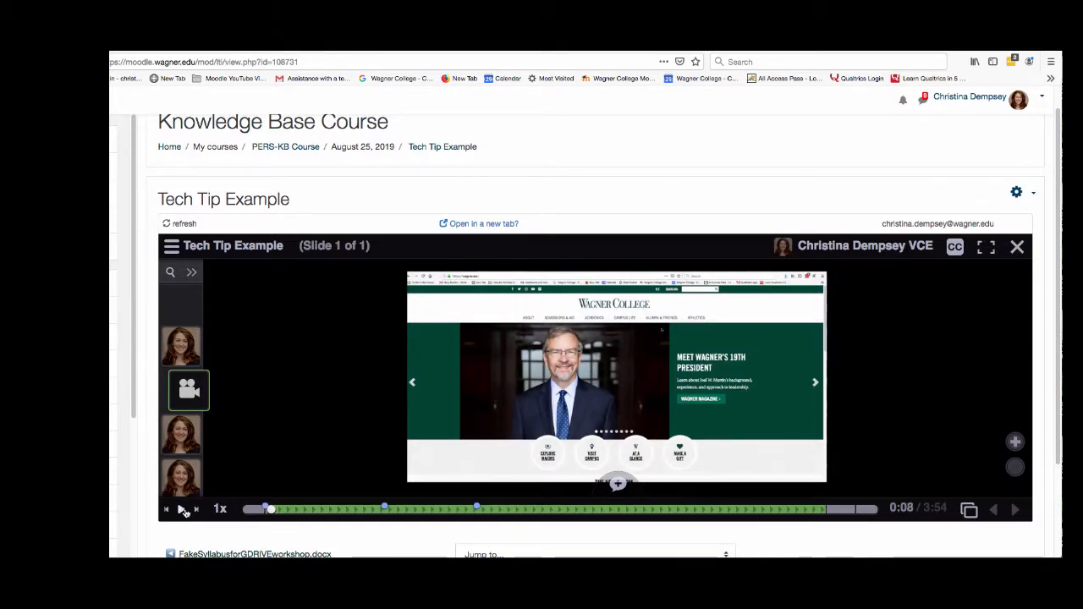